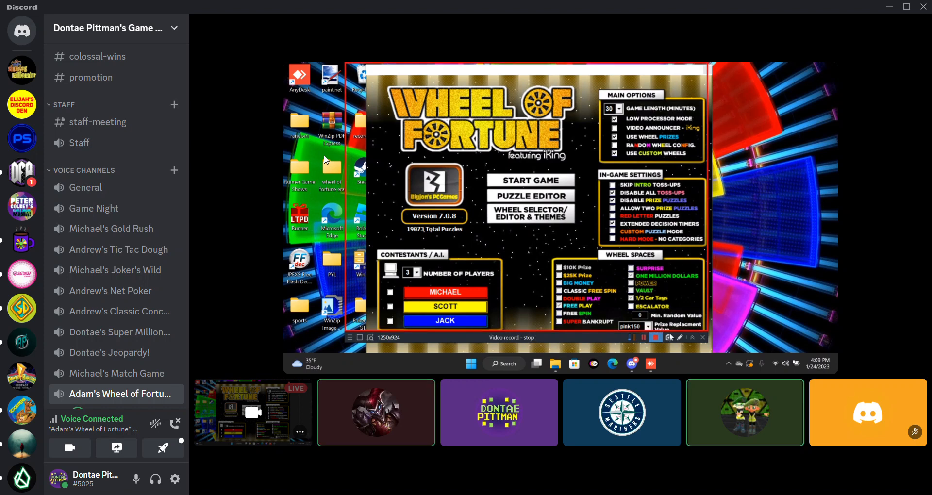
Follow the Adam's Wheel of Fortune stream in the voice channel, clicking along with the game.
click(657, 337)
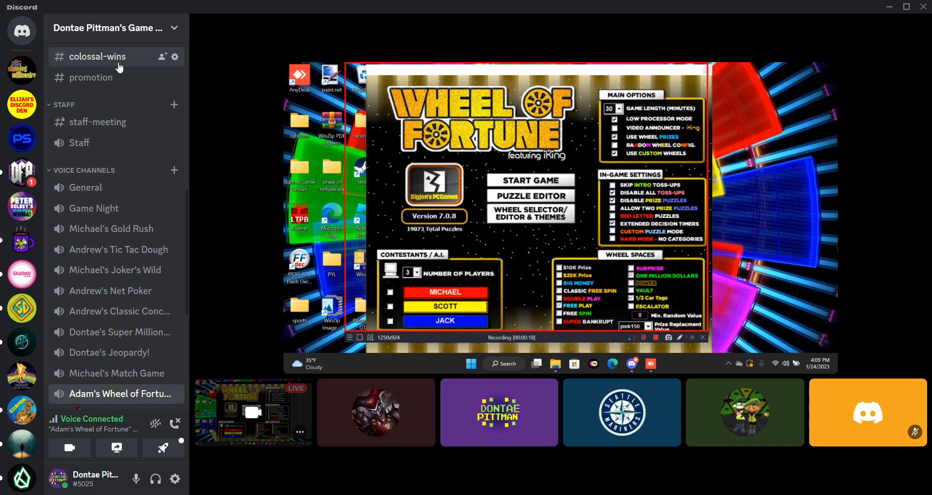
click(499, 412)
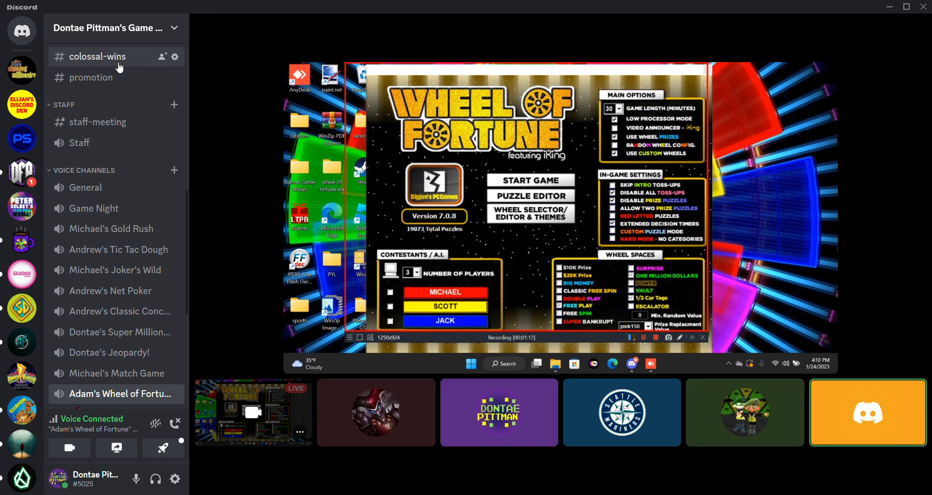
click(499, 413)
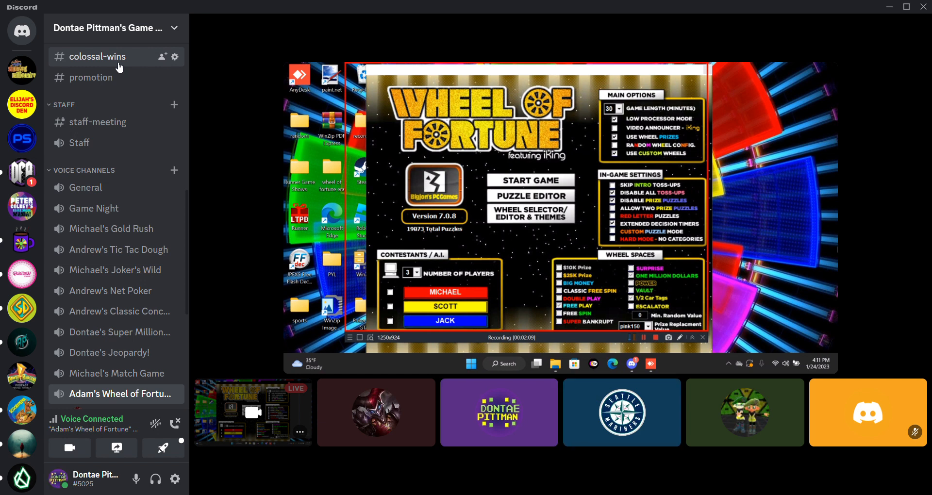
click(498, 413)
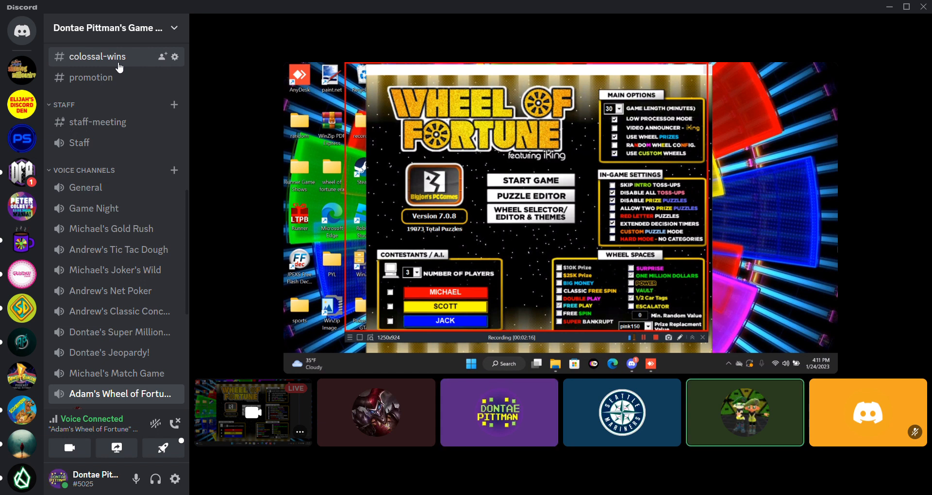
click(498, 413)
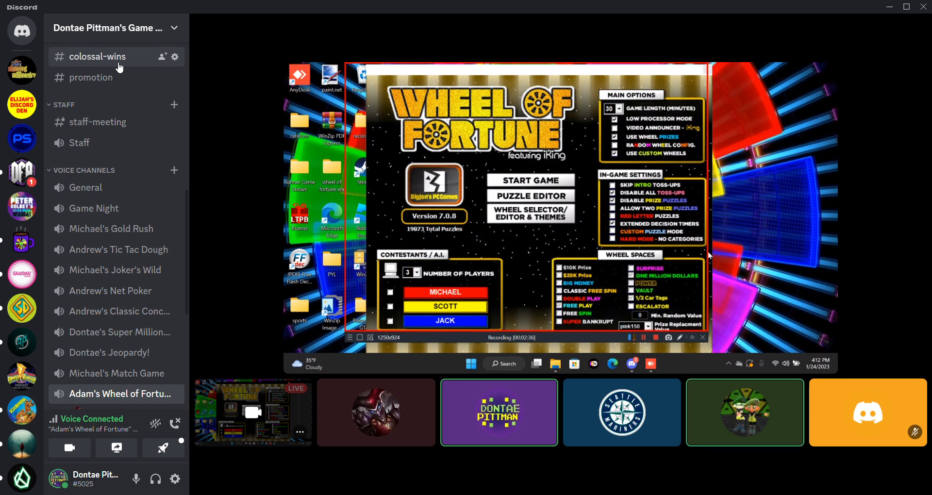
drag(700, 257, 717, 257)
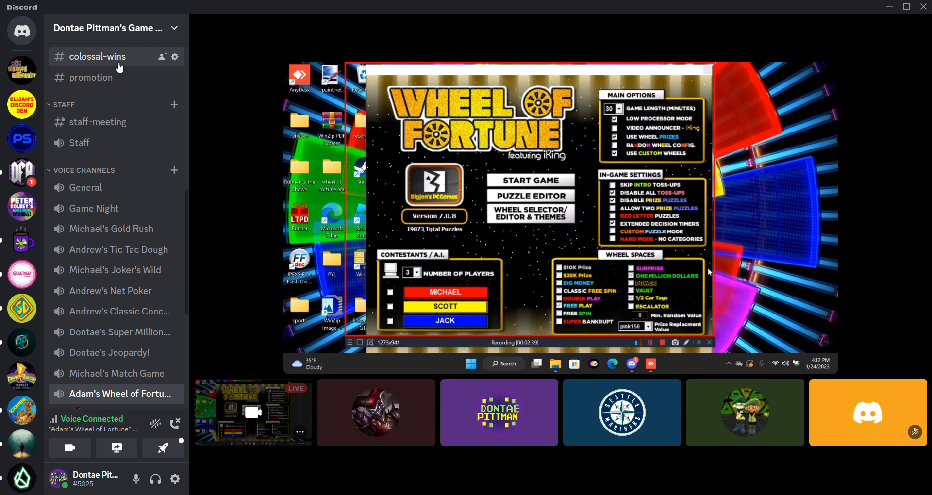
click(499, 412)
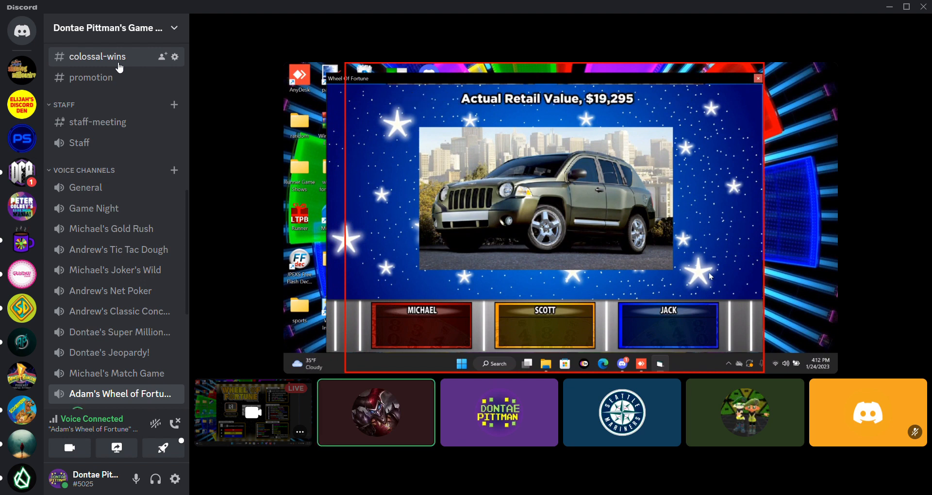
Keep advancing through the streamed game's turns while watching the stream.
click(499, 413)
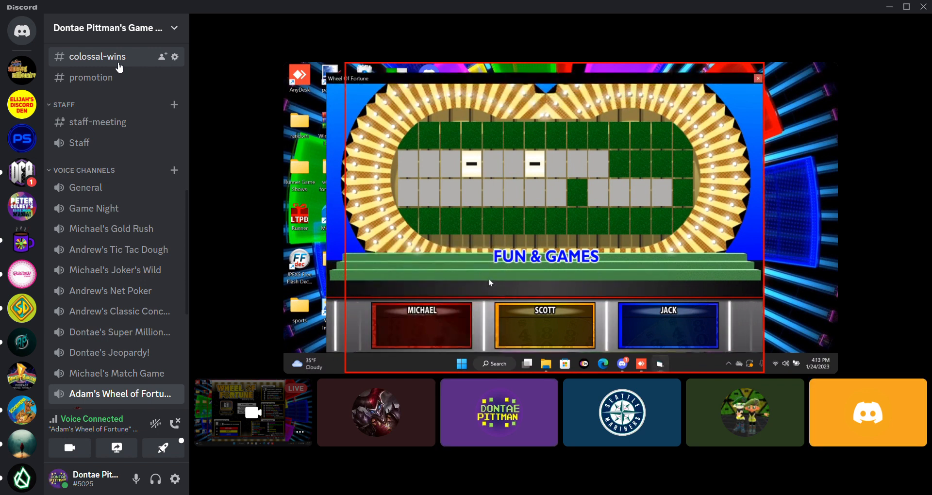
click(498, 412)
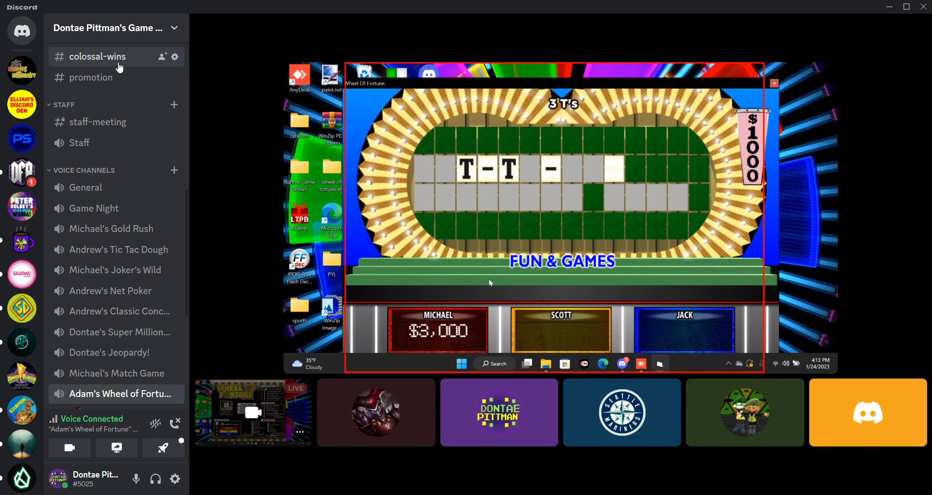
click(498, 412)
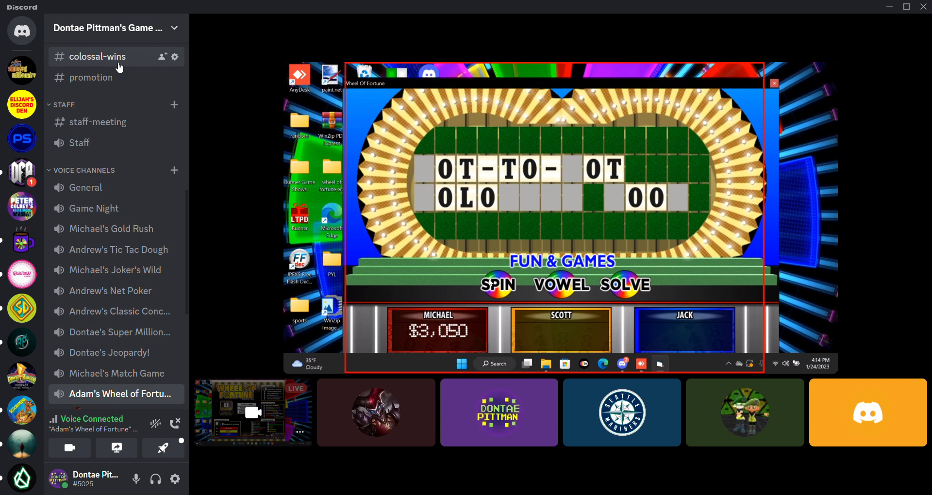
click(499, 412)
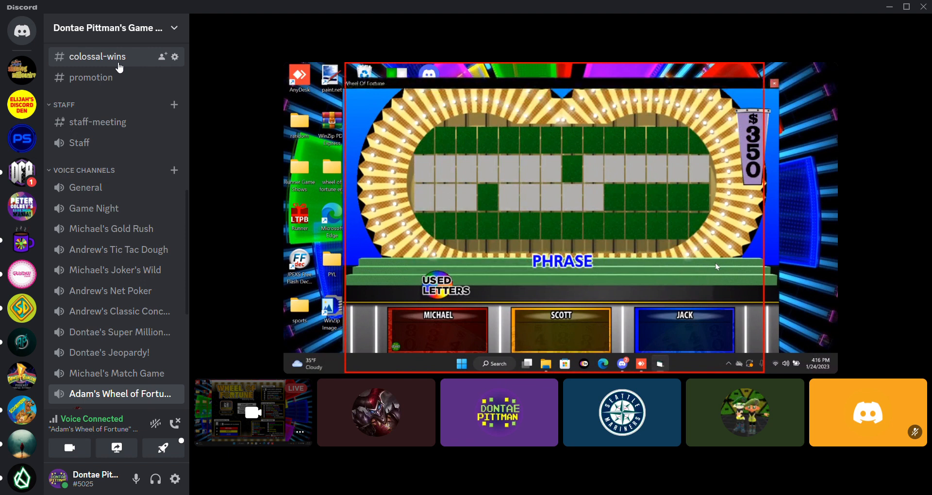
click(622, 412)
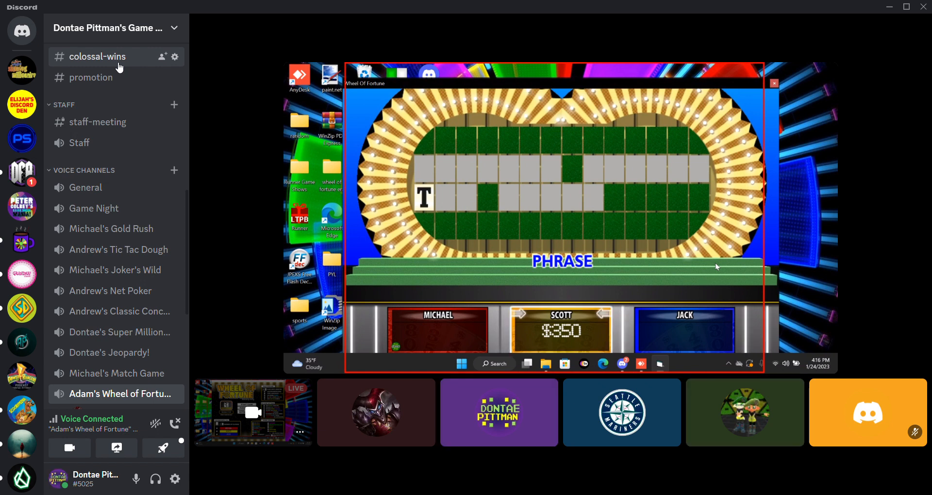
click(498, 412)
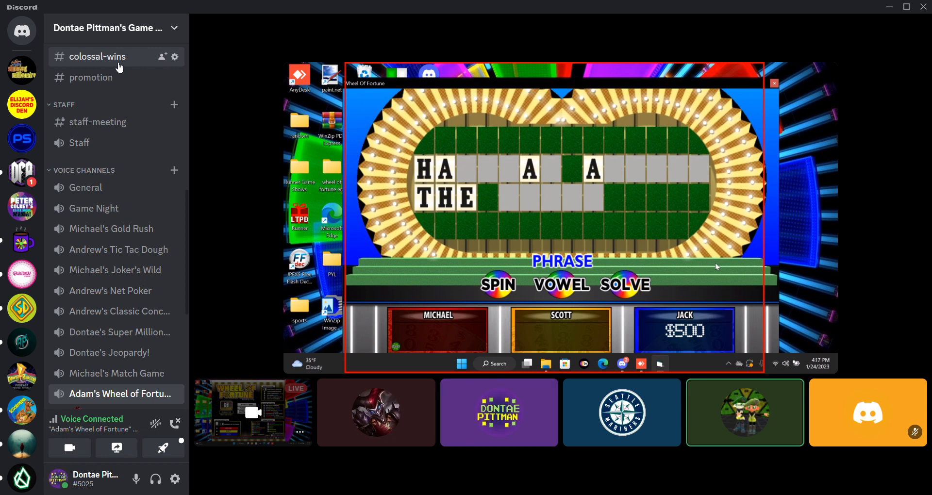
Continue clicking through the game as the streamer starts a new Bandicam recording.
click(498, 284)
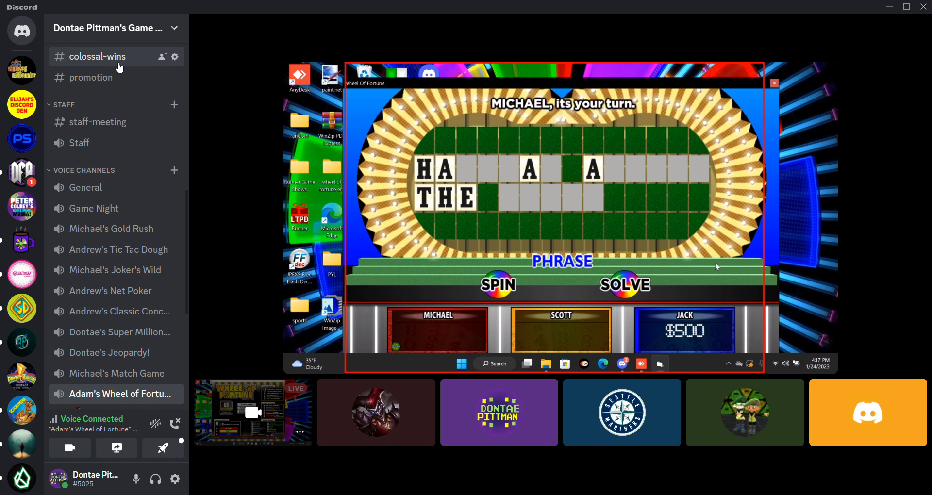
click(497, 285)
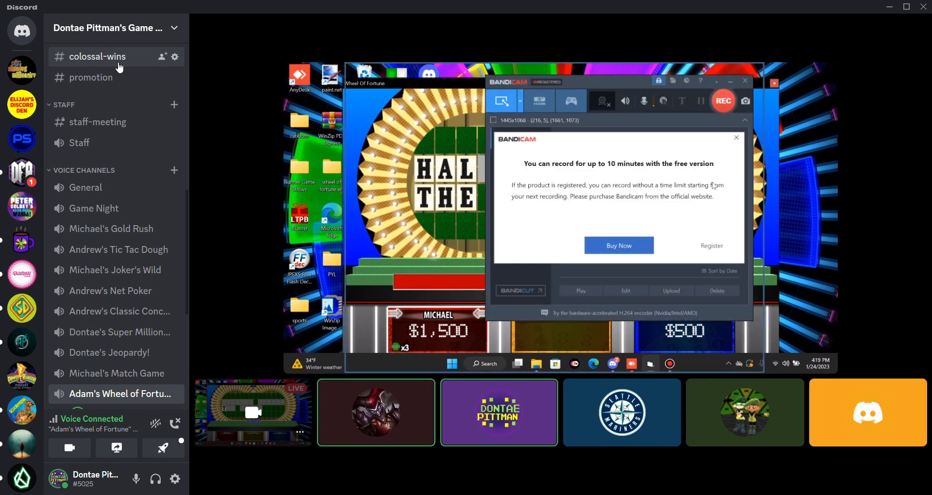
click(736, 137)
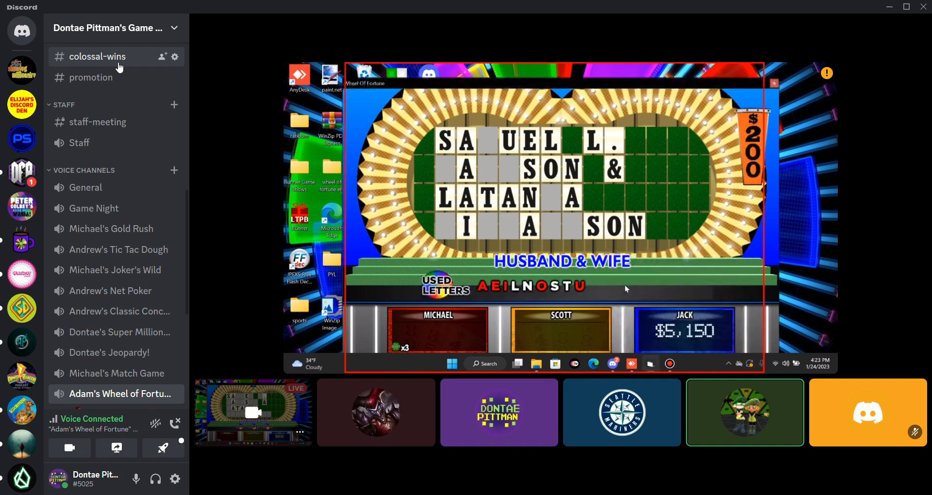
click(499, 413)
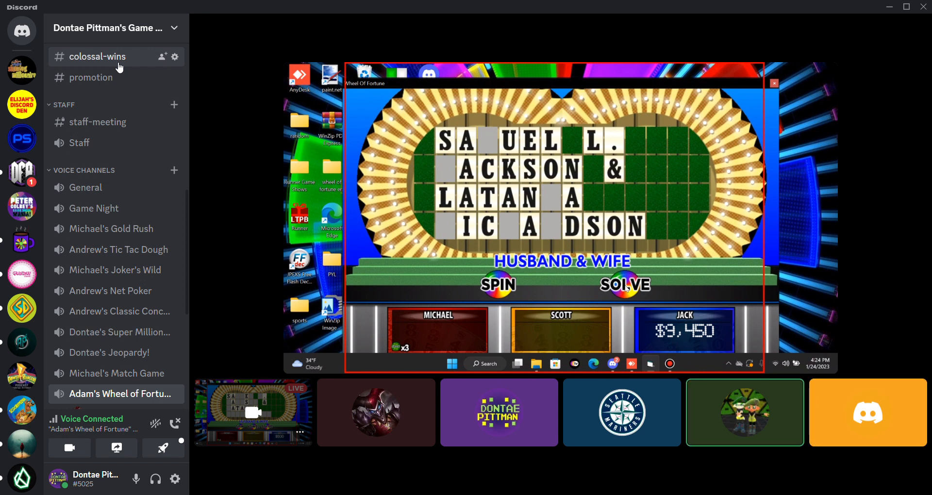
click(498, 284)
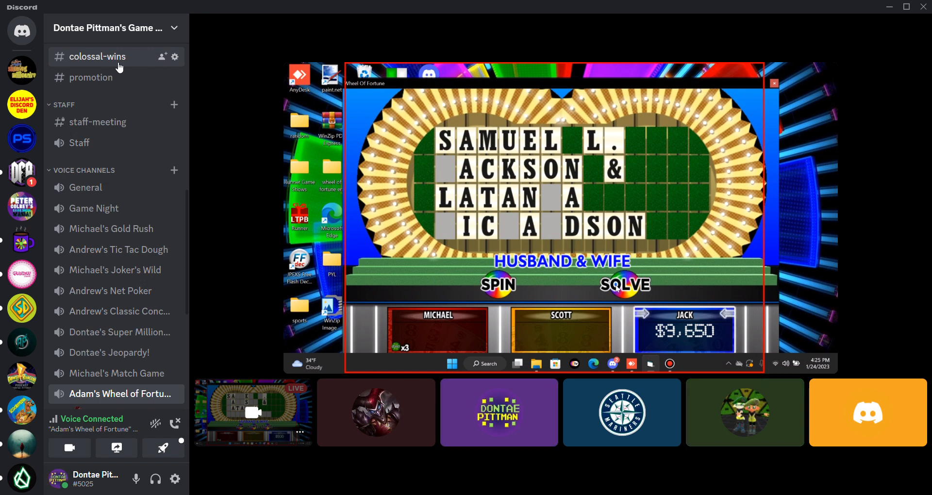
click(498, 285)
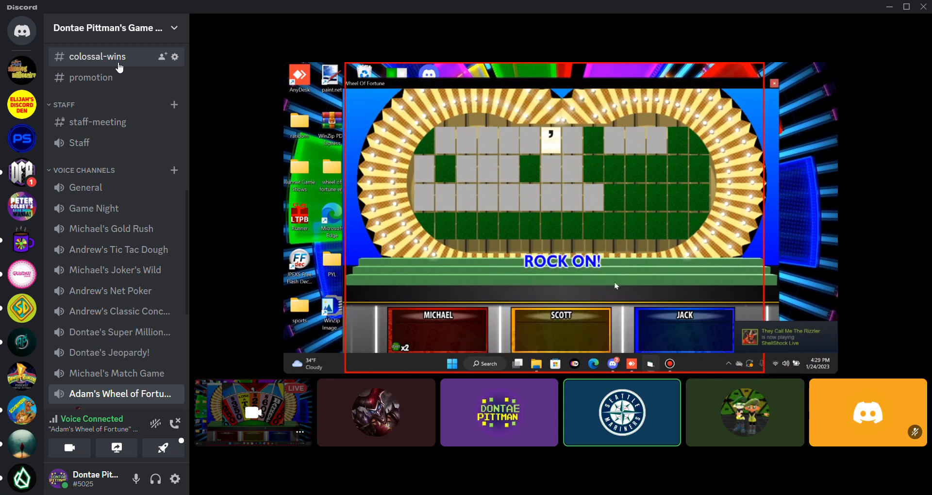
Watch the Song Title puzzle partly fill, with Michael at $750 and Jack at $2,100.
click(498, 412)
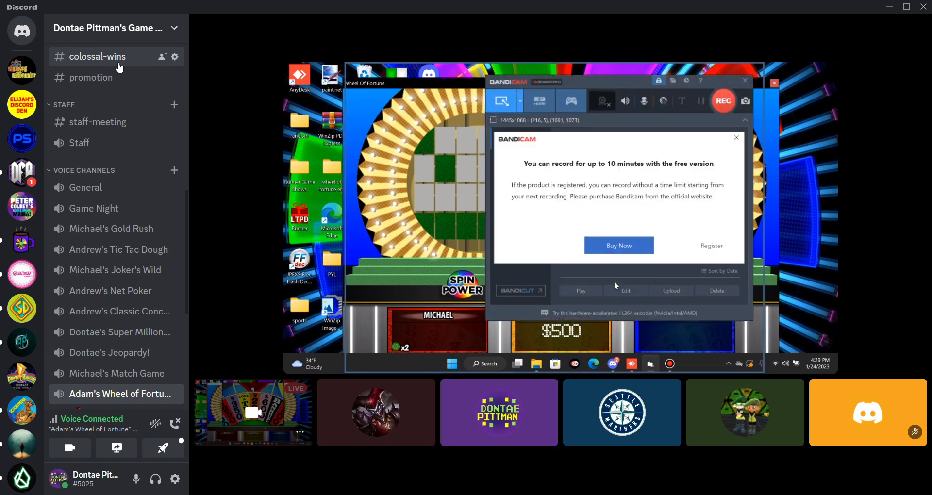
click(736, 138)
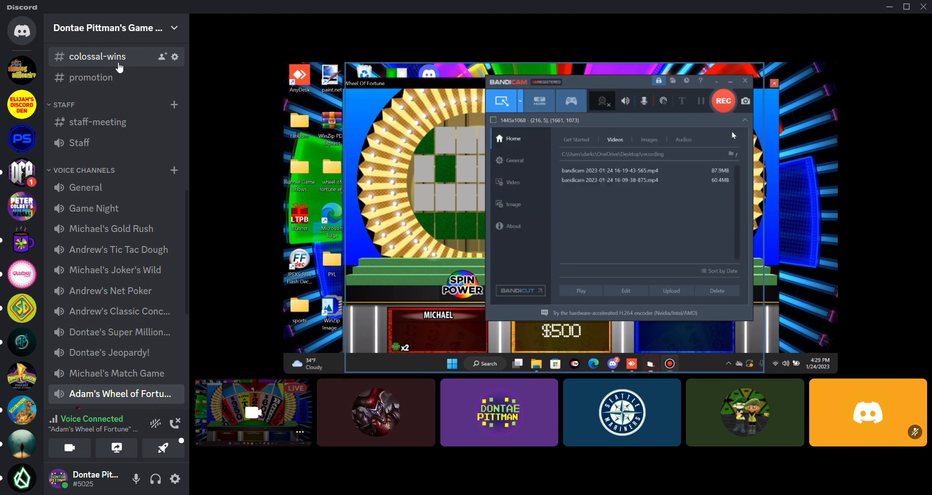
click(723, 101)
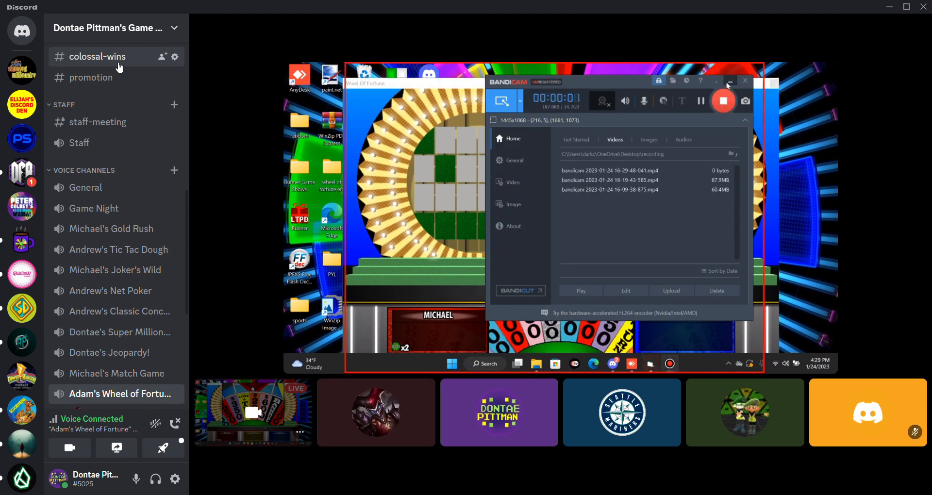
click(730, 81)
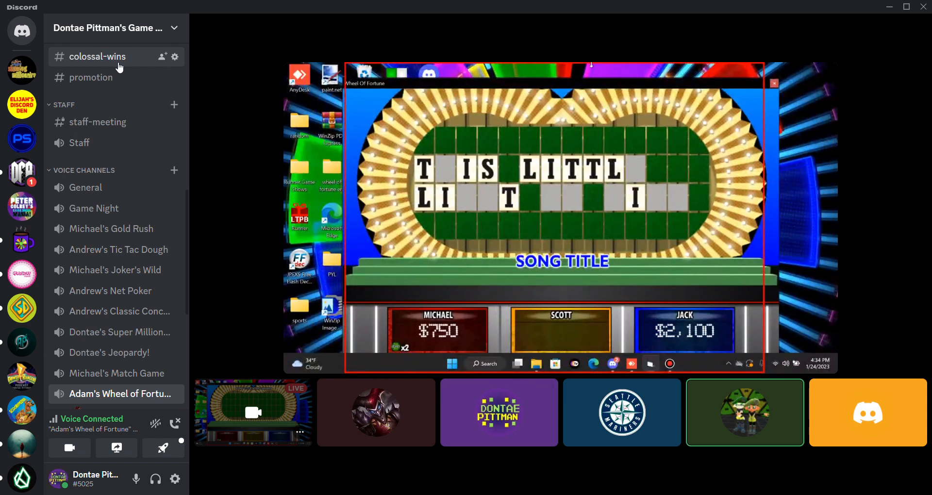
Watch H letters fill THIS LITTL… LIGHT as Michael rises to $3,750.
click(498, 412)
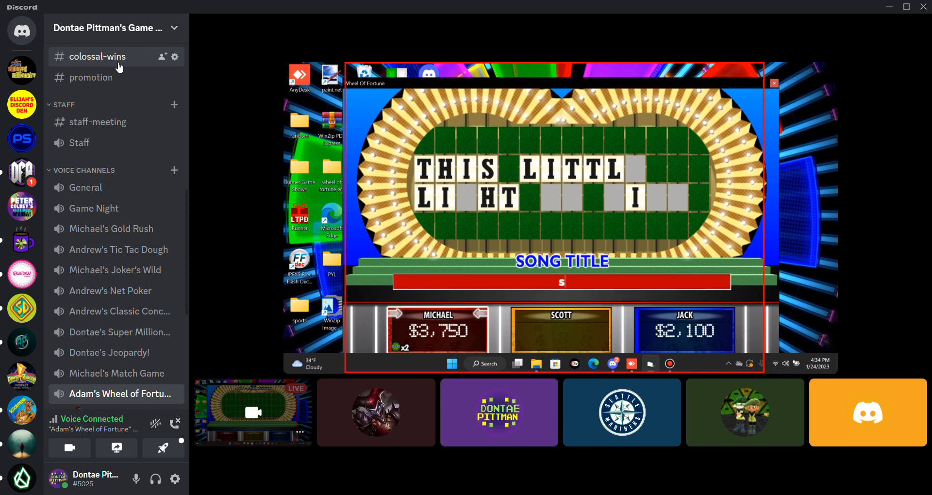
text(this litt)
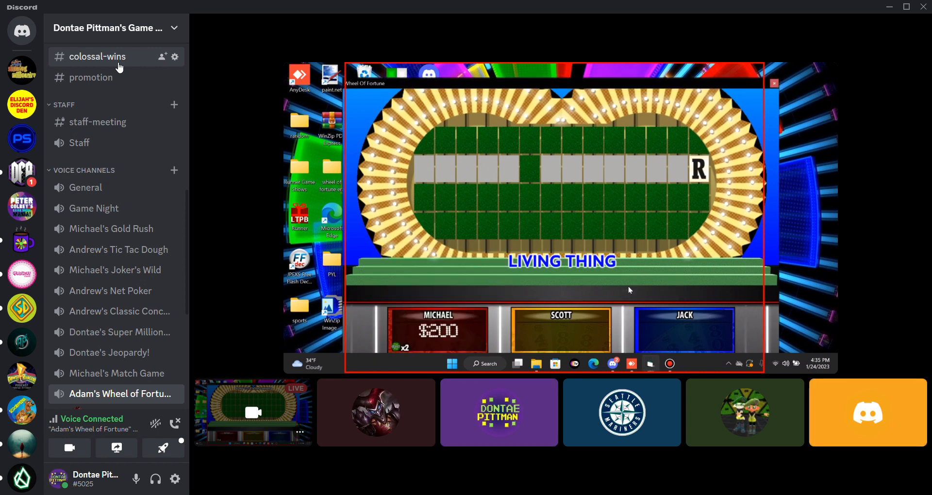
click(498, 412)
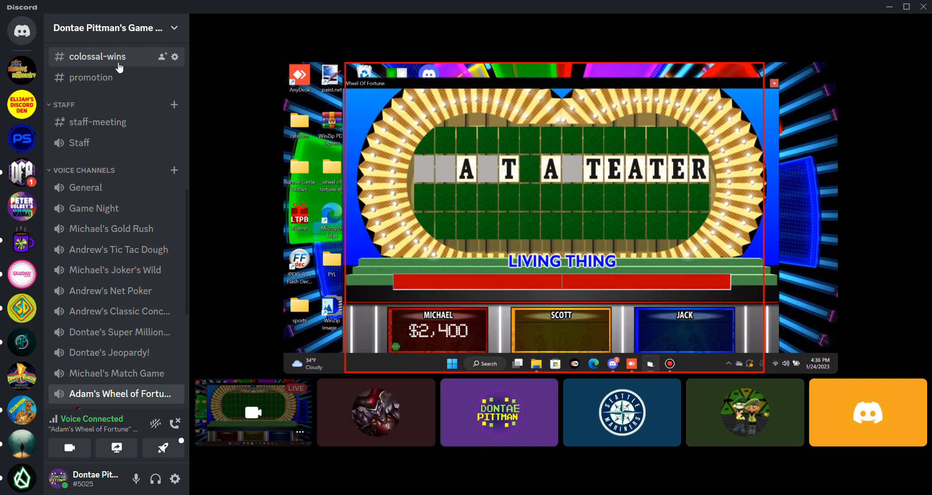
text(giant)
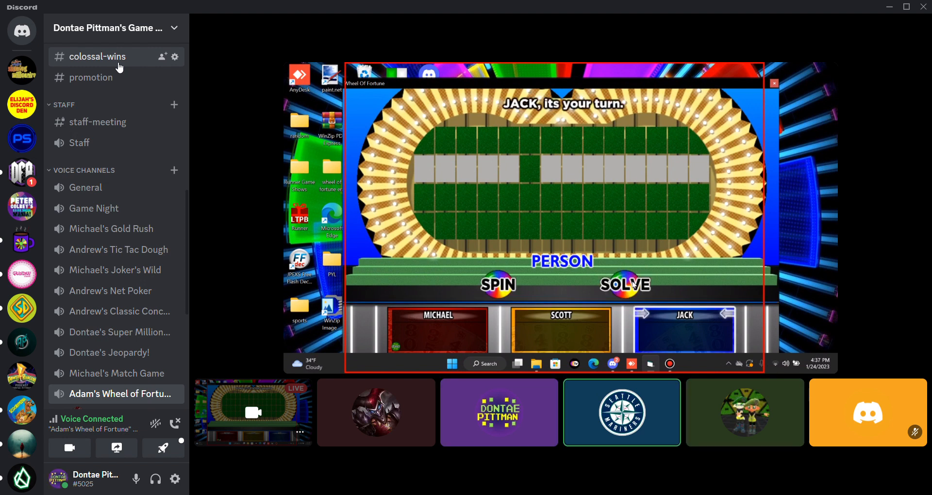
click(498, 285)
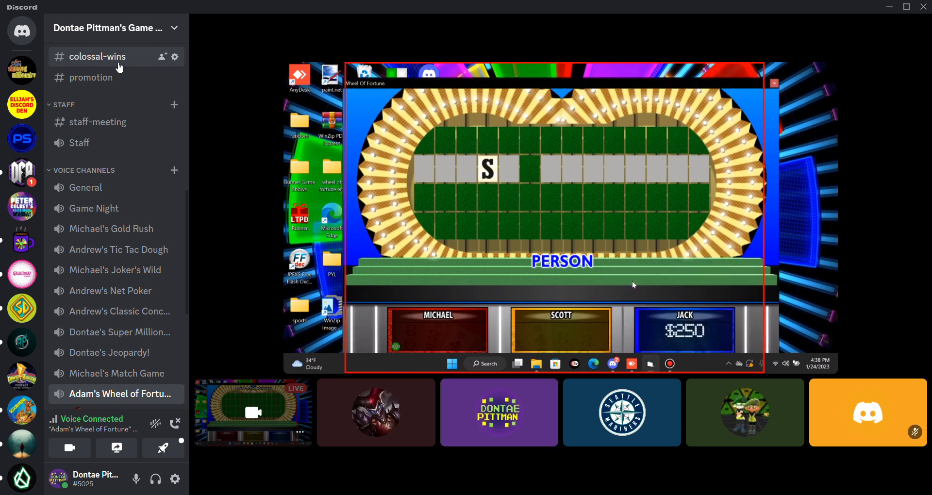
click(499, 412)
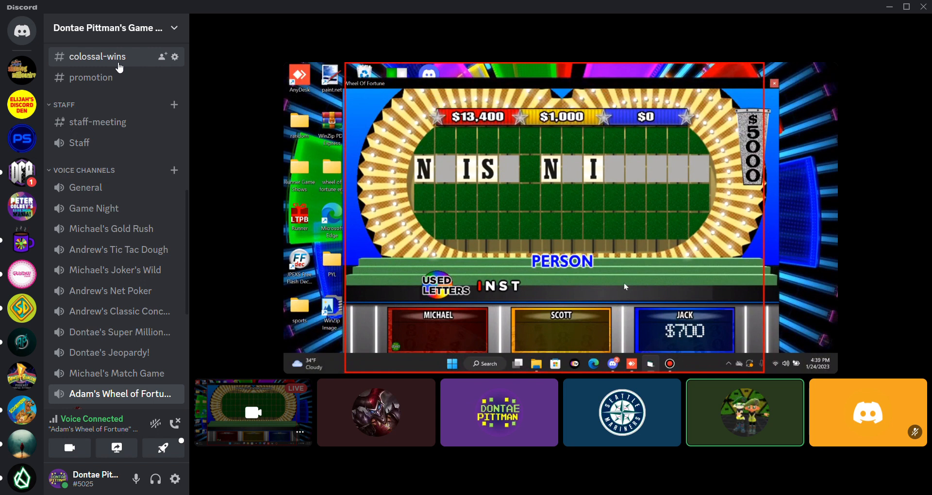
click(499, 412)
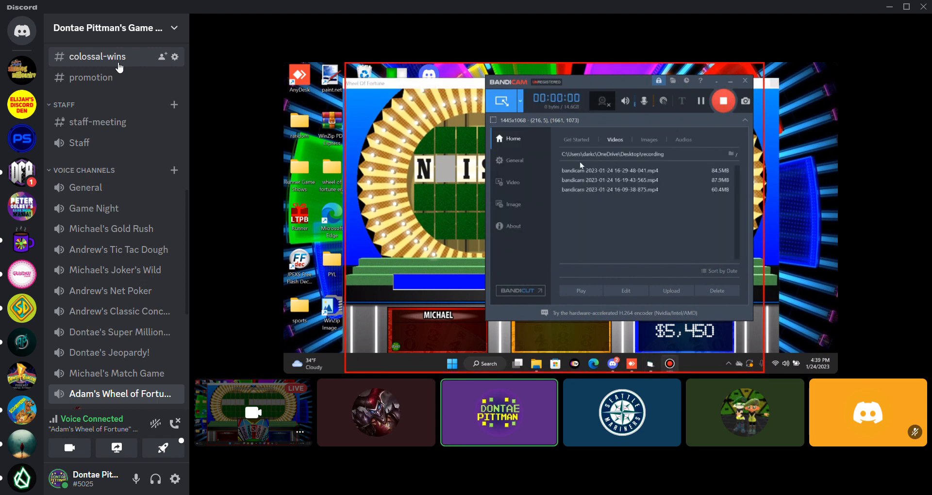
click(723, 101)
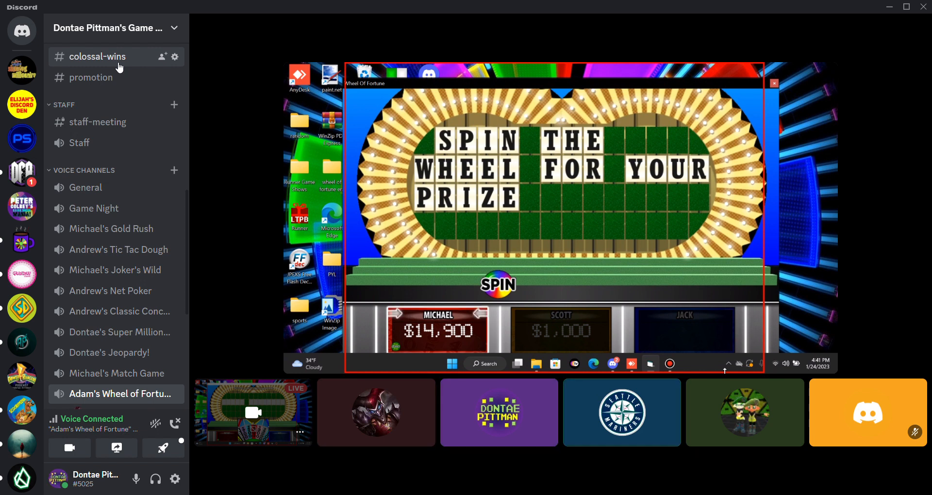
click(498, 413)
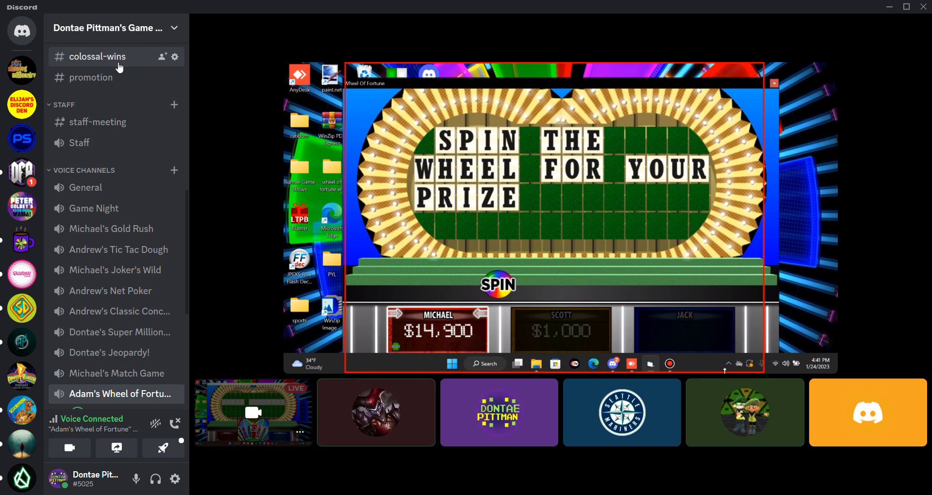
mouse_move(528, 238)
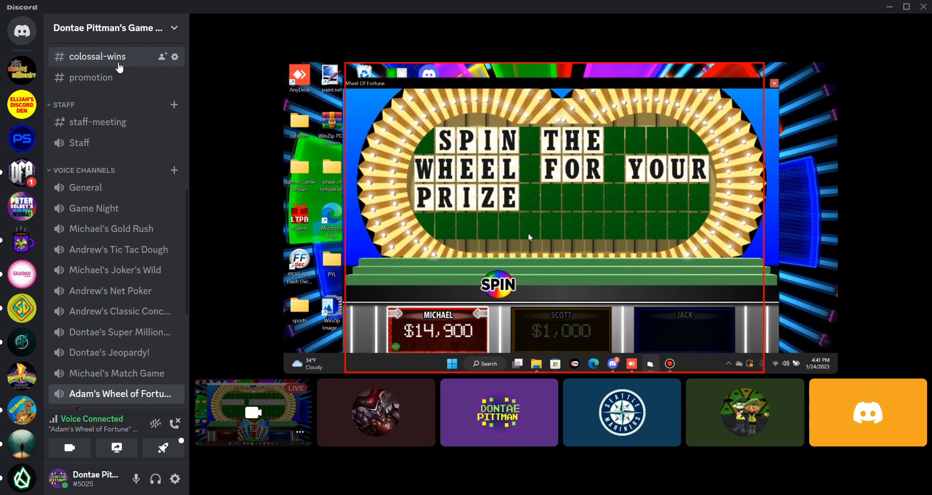